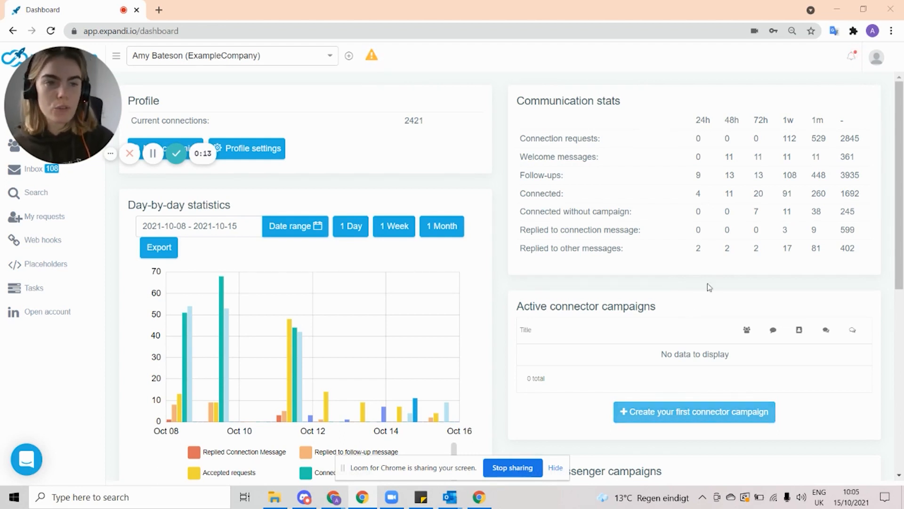
Add a new agency named 'ExampleYoutube' from the Agencies page.
{"action": "left_click", "coordinate": [874, 57]}
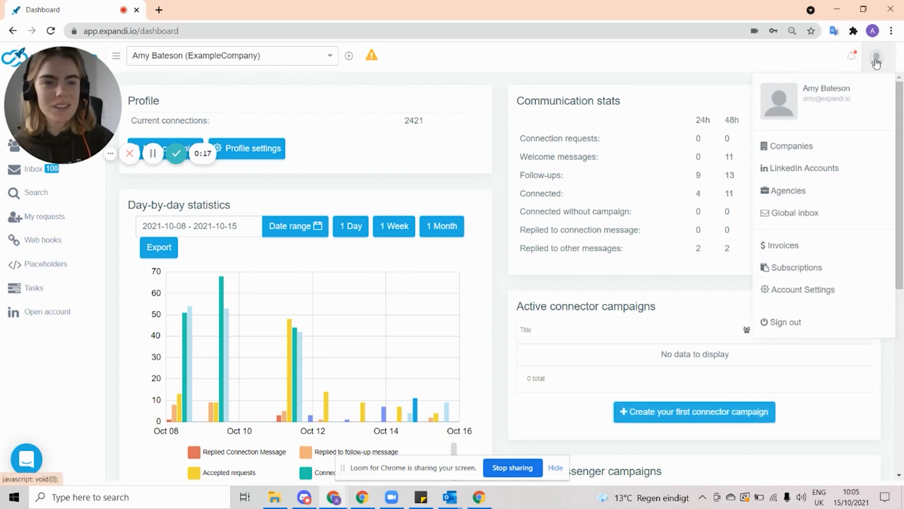
{"action": "left_click", "coordinate": [788, 191]}
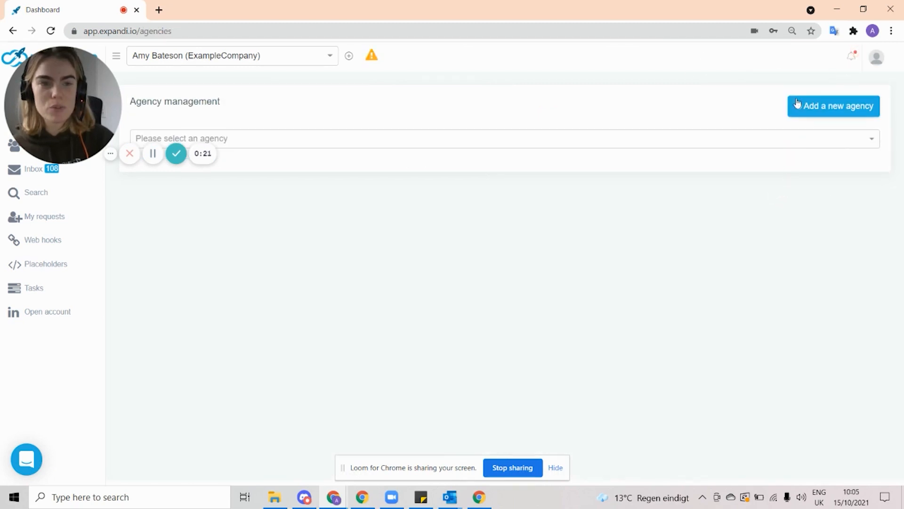
{"action": "left_click", "coordinate": [832, 105]}
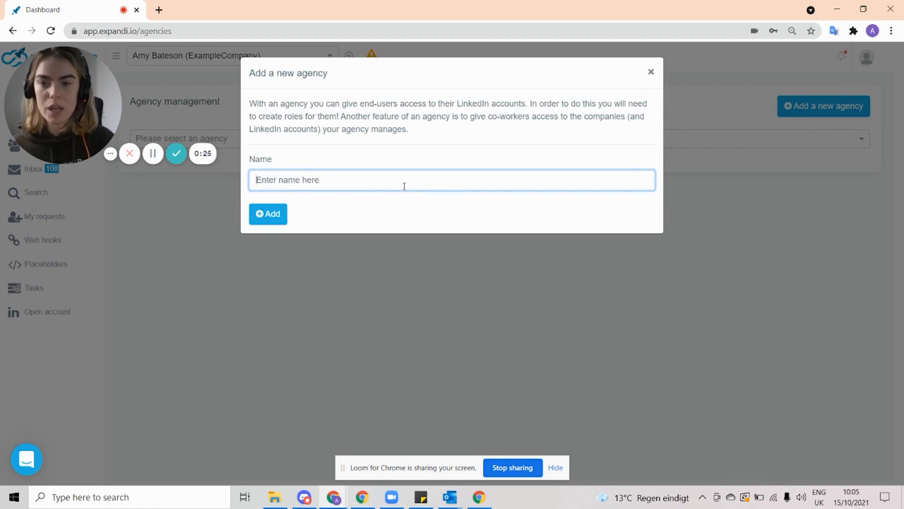
{"action": "type", "text": "ExampleYoutube"}
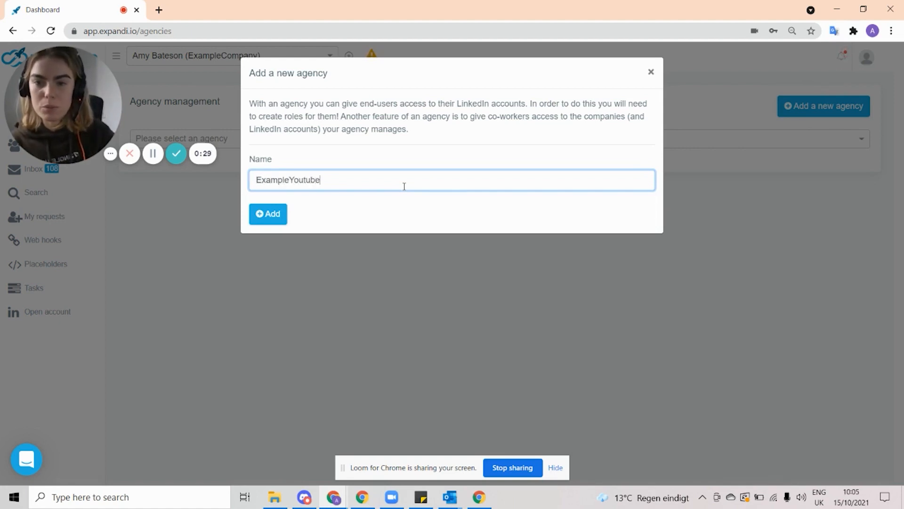
{"action": "left_click", "coordinate": [268, 213]}
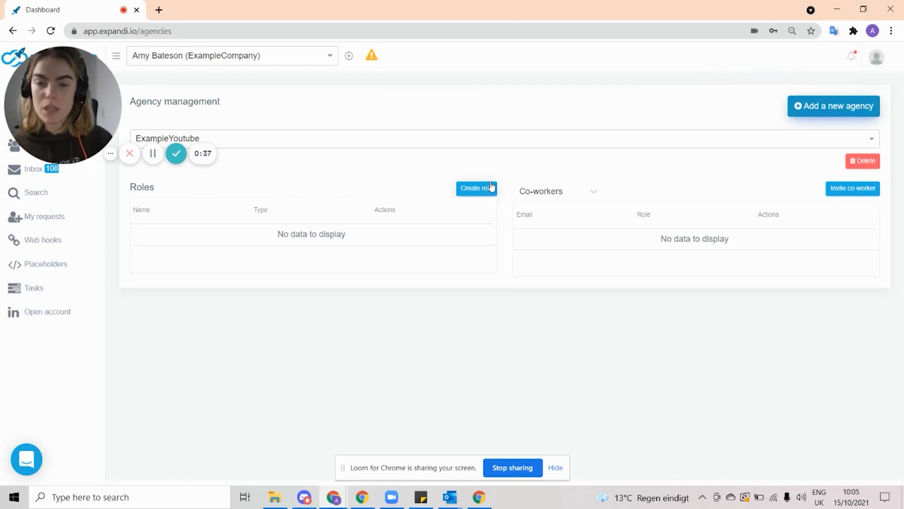
Open the Create role form for ExampleYoutube, closing and reopening it once.
{"action": "left_click", "coordinate": [476, 188]}
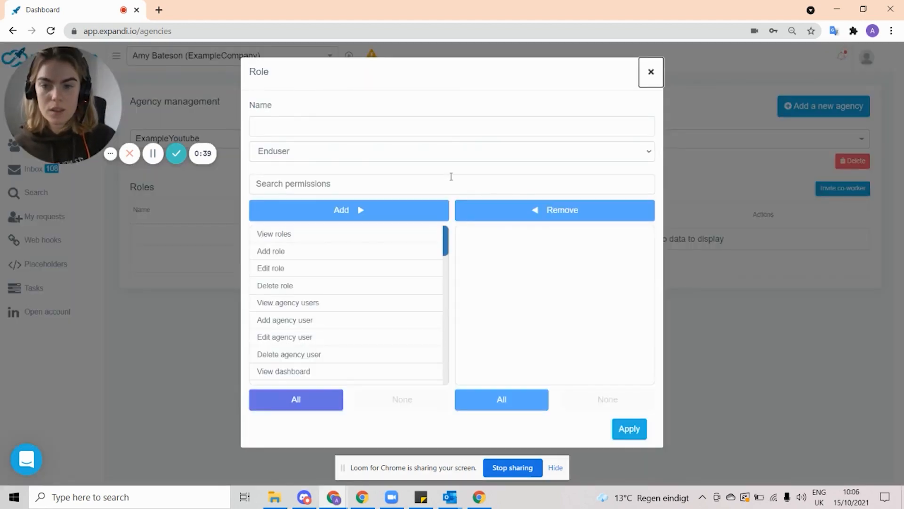
{"action": "left_click", "coordinate": [452, 150]}
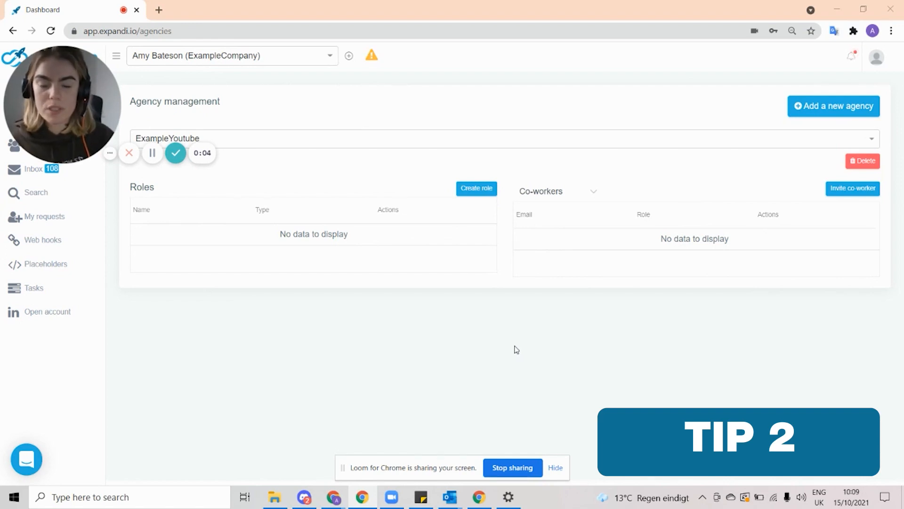
{"action": "mouse_move", "coordinate": [500, 84]}
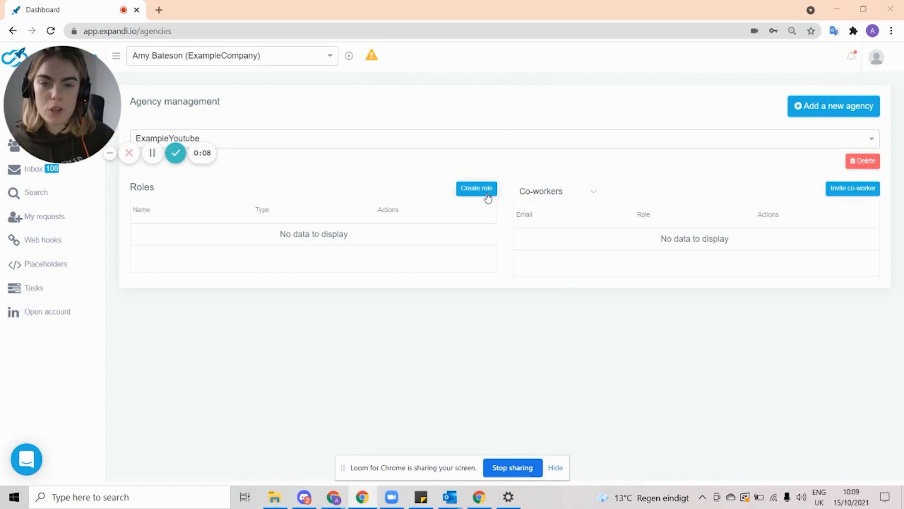
{"action": "left_click", "coordinate": [476, 188]}
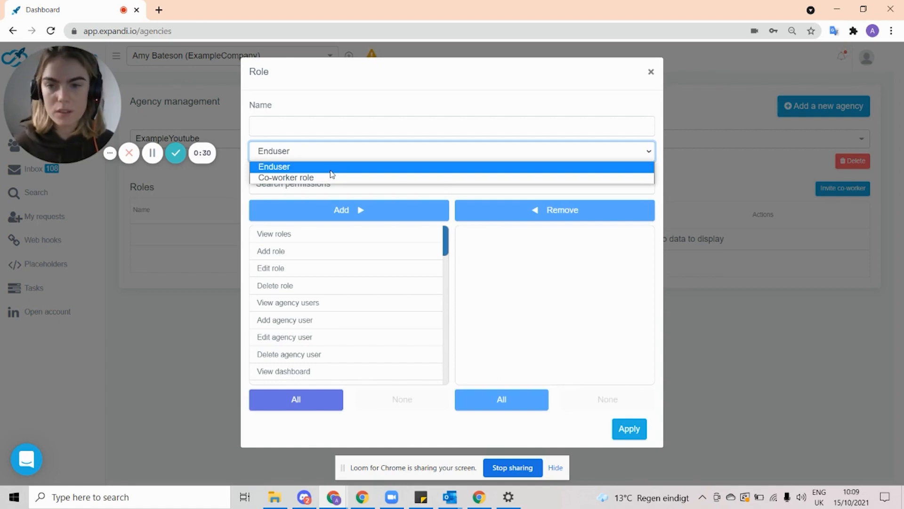
Keep type Enduser and select all permissions except View roles, Add/Edit role, View agency users.
{"action": "left_click", "coordinate": [274, 167]}
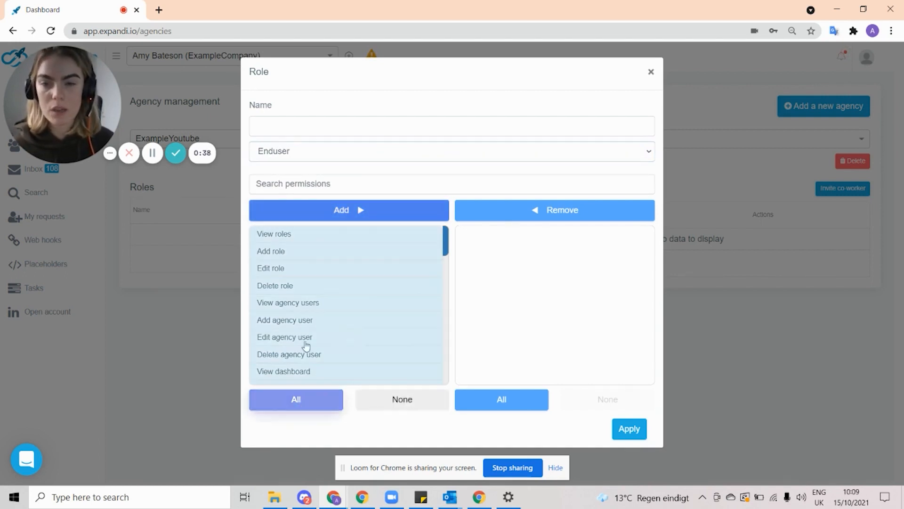
{"action": "left_click", "coordinate": [296, 399]}
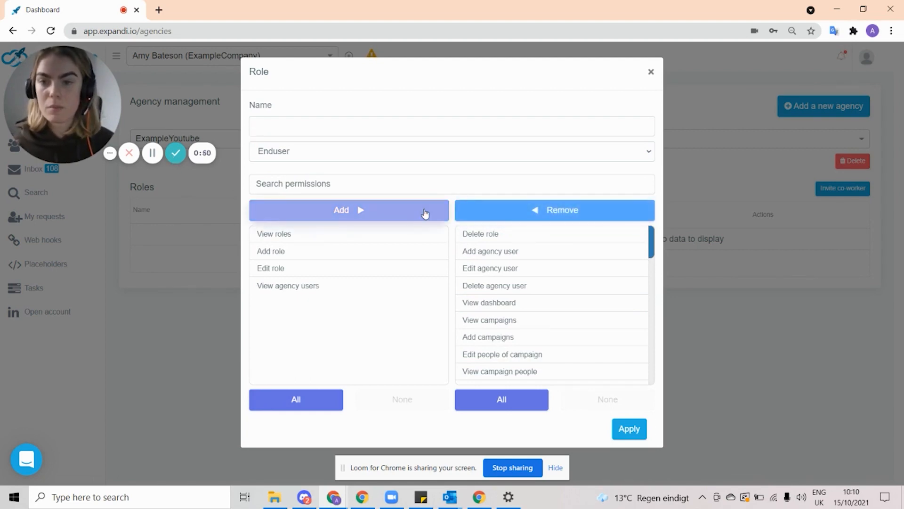
{"action": "left_click", "coordinate": [451, 150]}
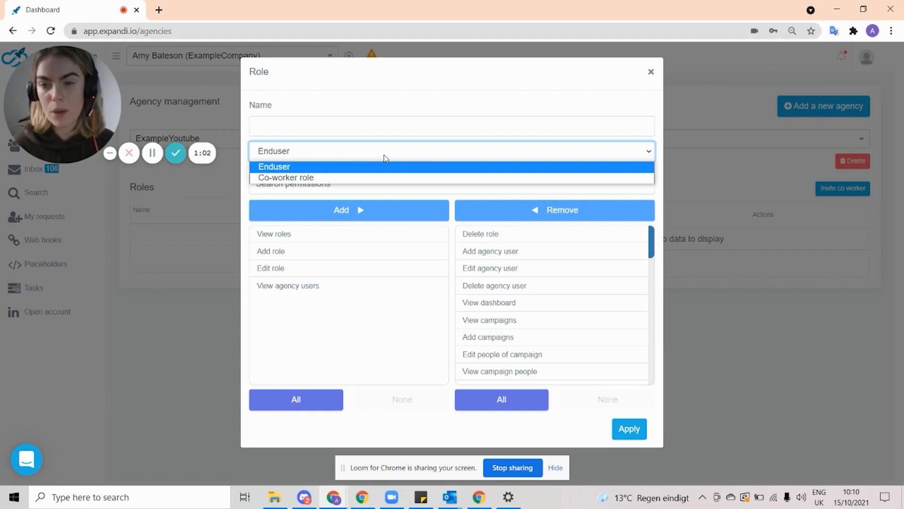
{"action": "left_click", "coordinate": [285, 177]}
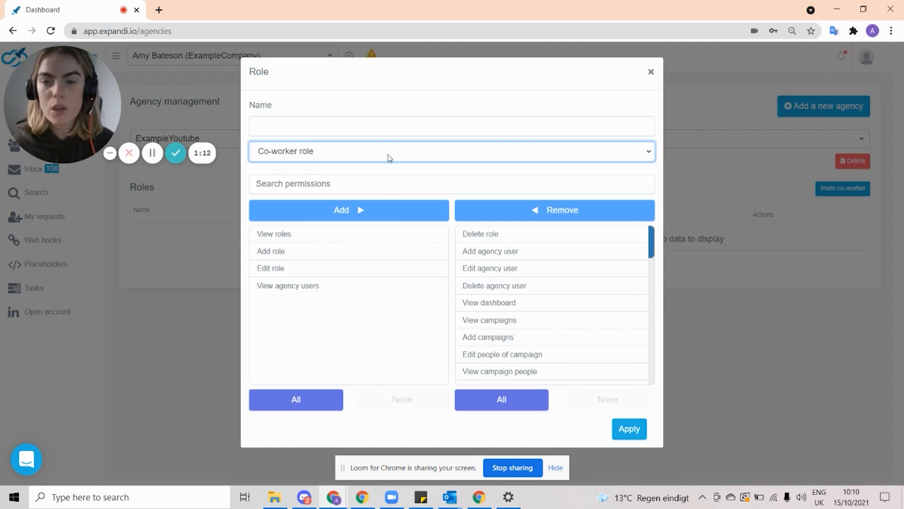
{"action": "left_click", "coordinate": [451, 150]}
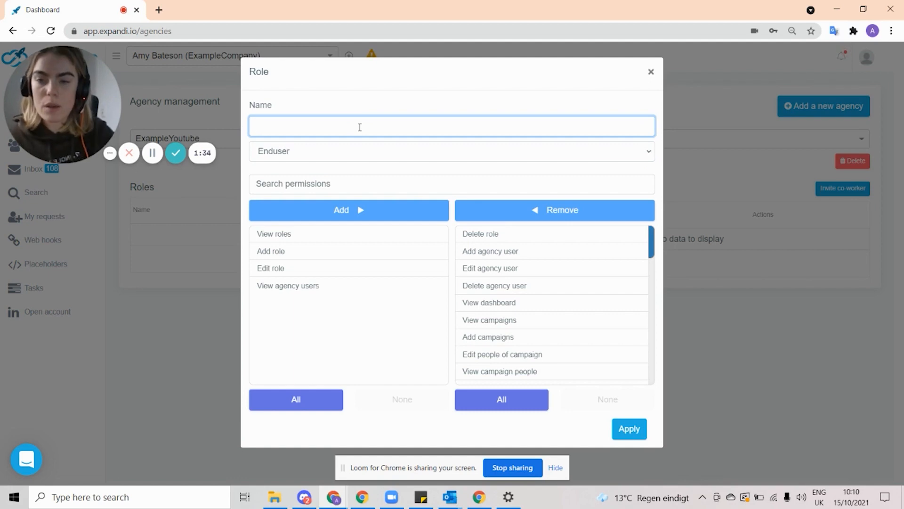
Save Enduser role 'test' and fully-permitted Co-worker role 'test 1', then begin a co-worker invite.
{"action": "type", "text": "test"}
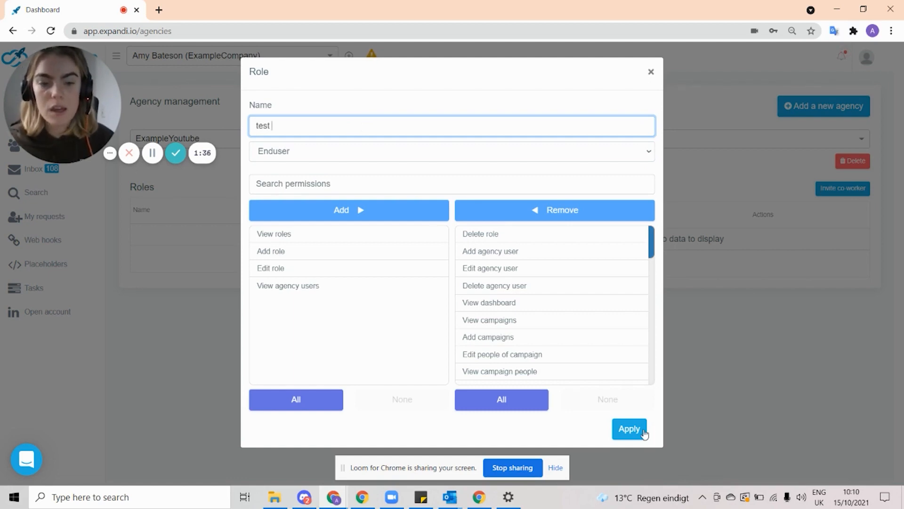
{"action": "left_click", "coordinate": [628, 429]}
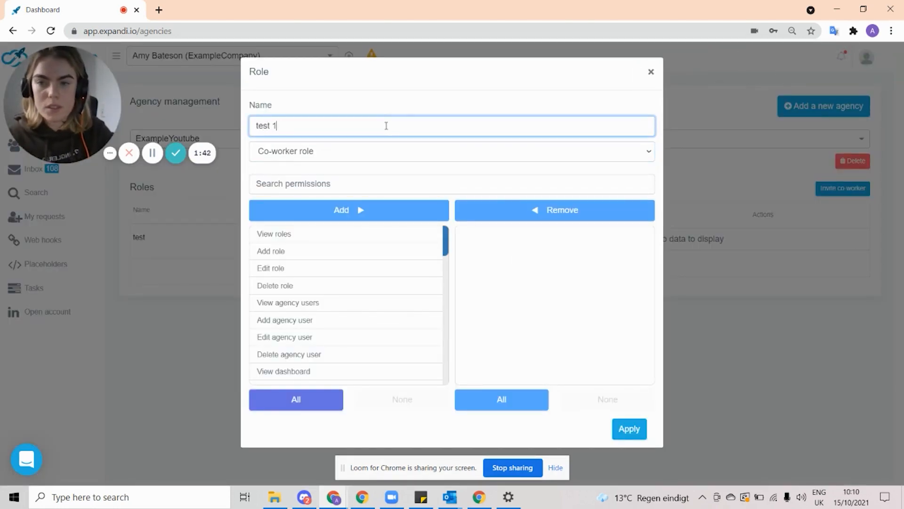
{"action": "left_click", "coordinate": [295, 398]}
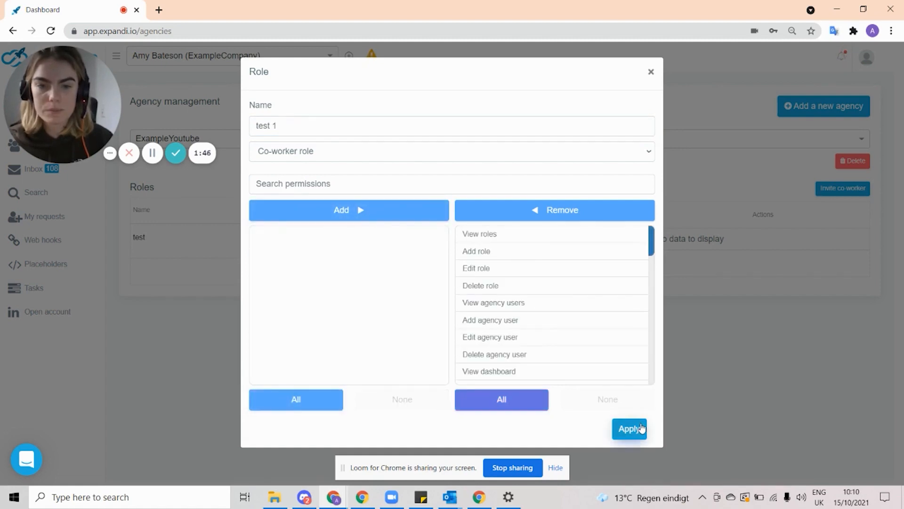
{"action": "left_click", "coordinate": [628, 428]}
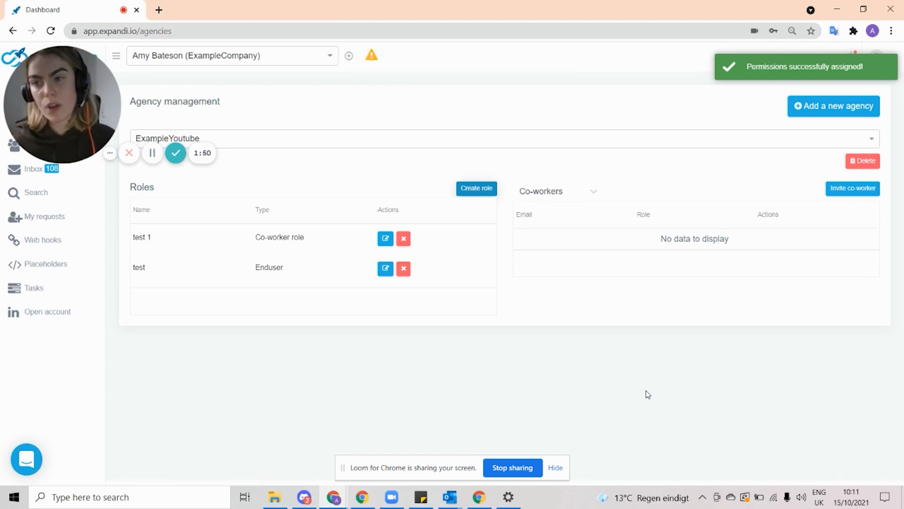
{"action": "left_click", "coordinate": [853, 188]}
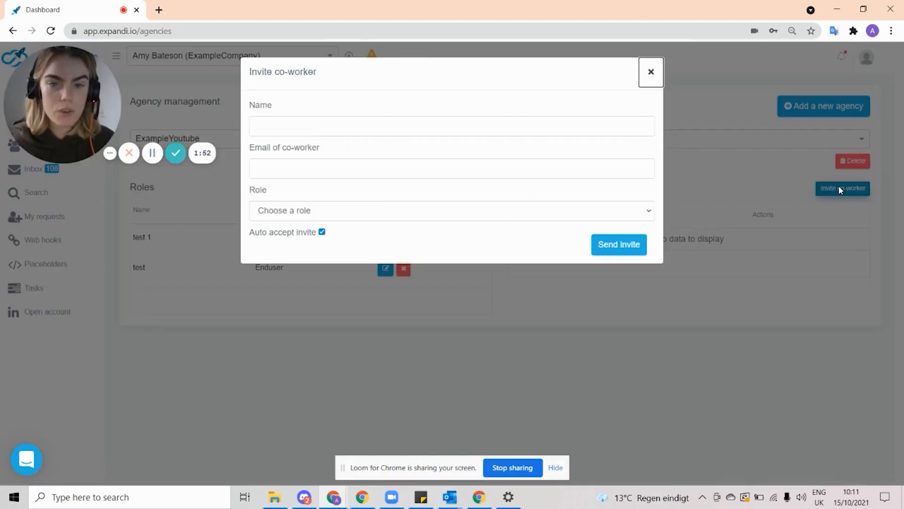
{"action": "left_click", "coordinate": [452, 125]}
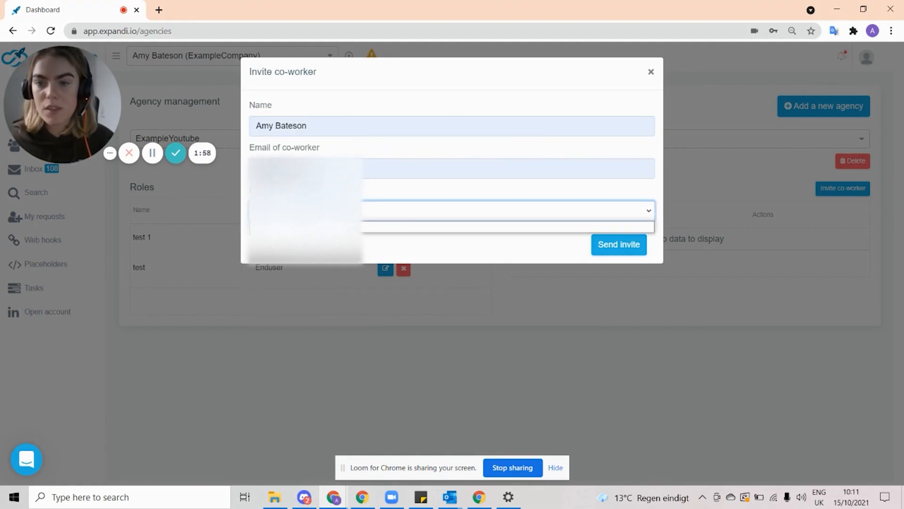
{"action": "left_click", "coordinate": [451, 211]}
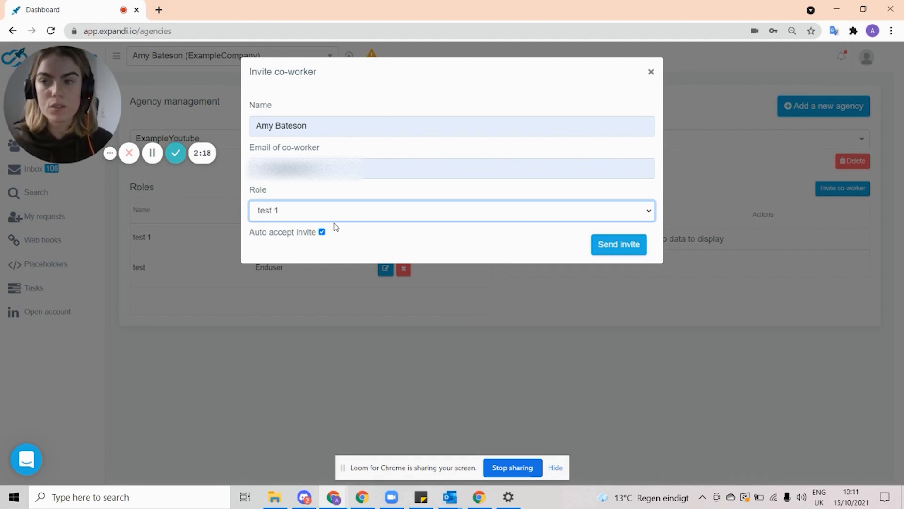
{"action": "mouse_move", "coordinate": [644, 149]}
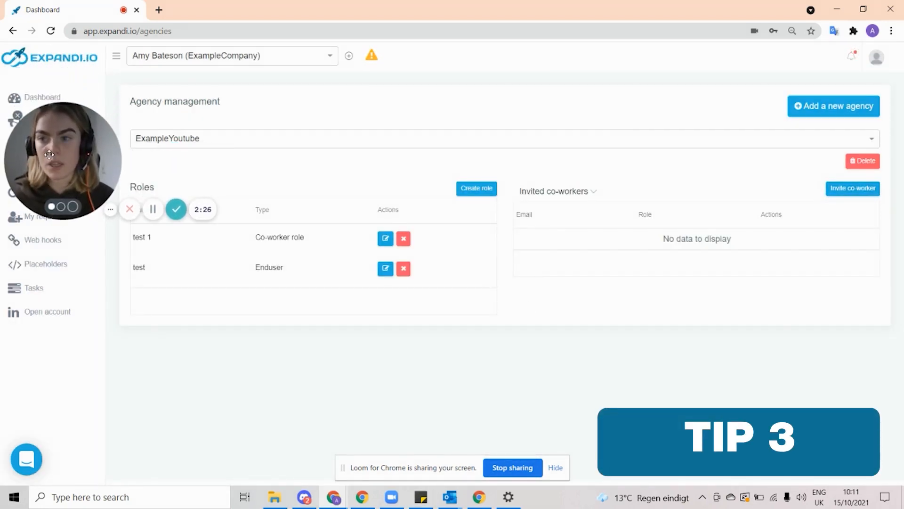
{"action": "left_click", "coordinate": [41, 97]}
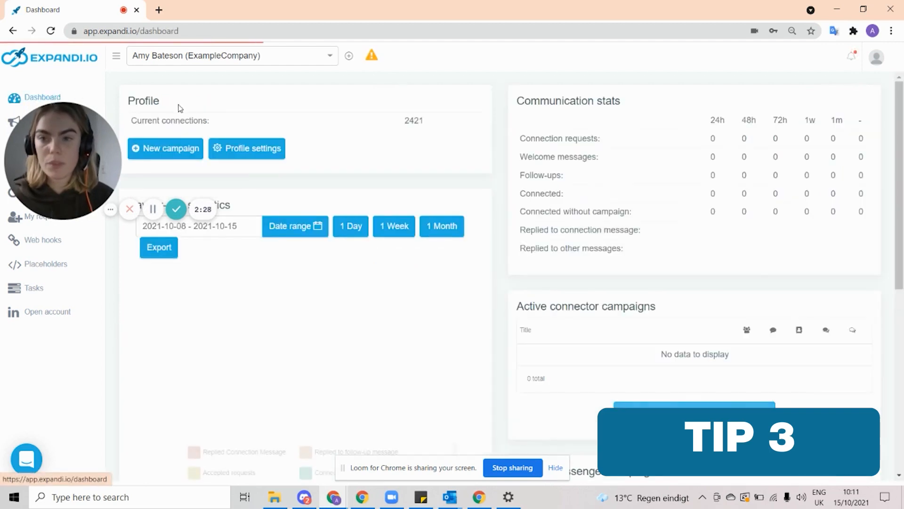
{"action": "left_click", "coordinate": [247, 148]}
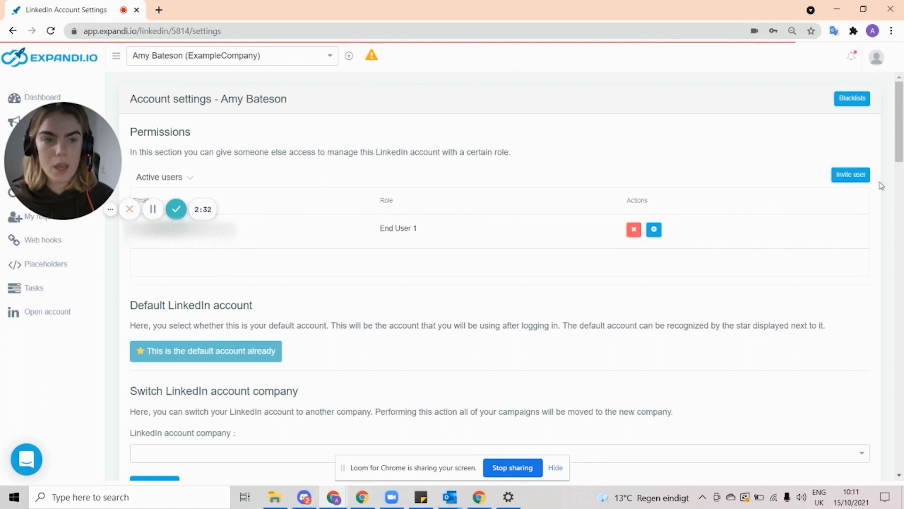
{"action": "left_click", "coordinate": [850, 174]}
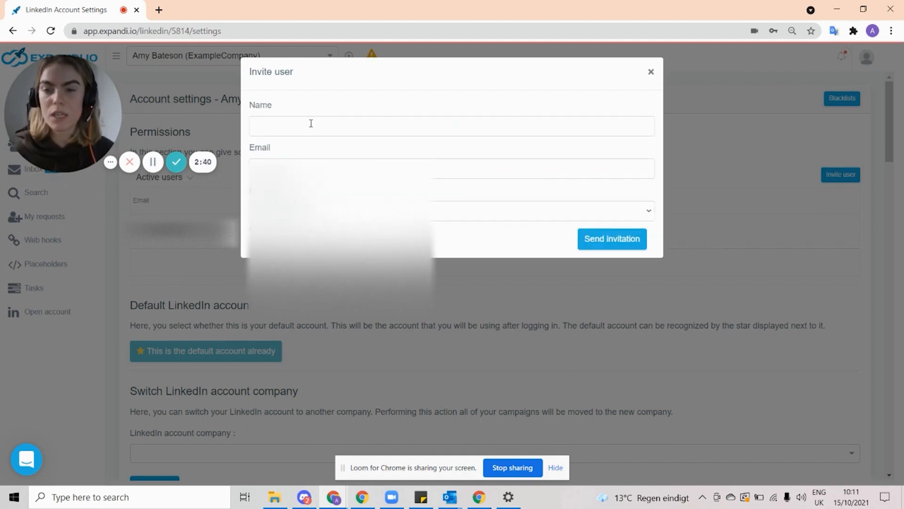
{"action": "type", "text": "Amy Bateson"}
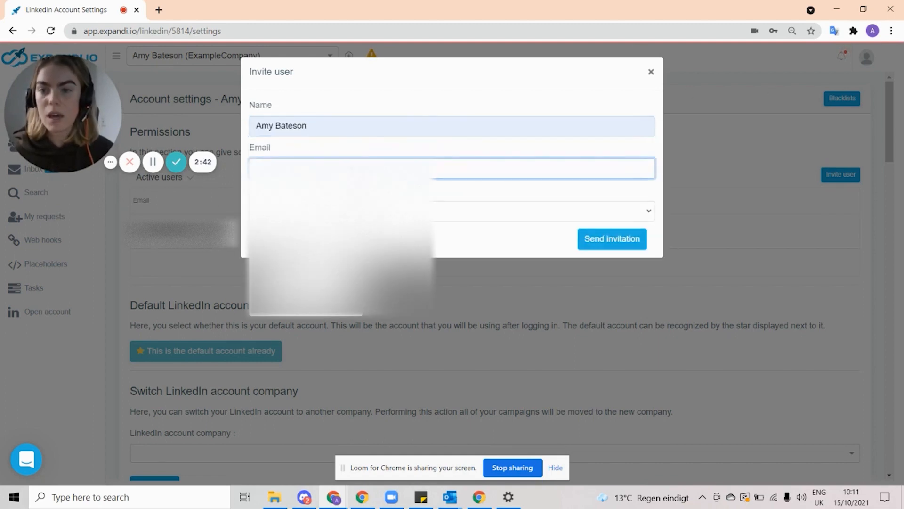